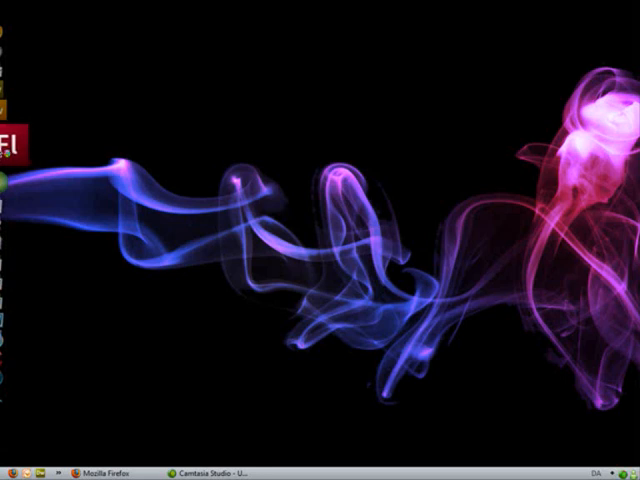
Launch Adobe Flash CS3 from its desktop shortcut to reach the Welcome screen
{"action": "left_click", "coordinate": [16, 140]}
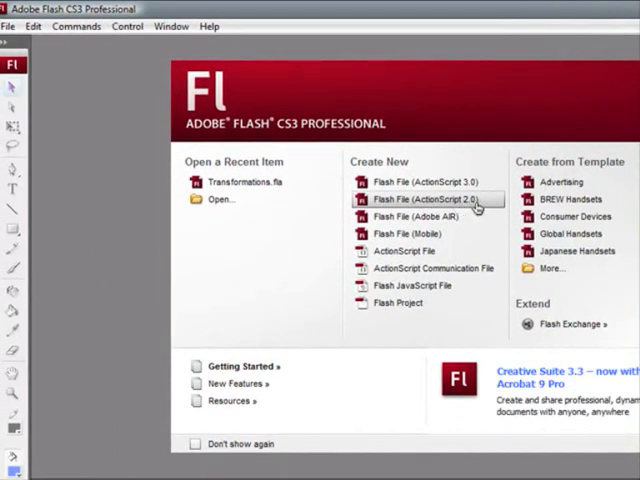
Create an ActionScript 2.0 document and draw blue rectangles across several timeline frames
{"action": "left_click", "coordinate": [422, 200]}
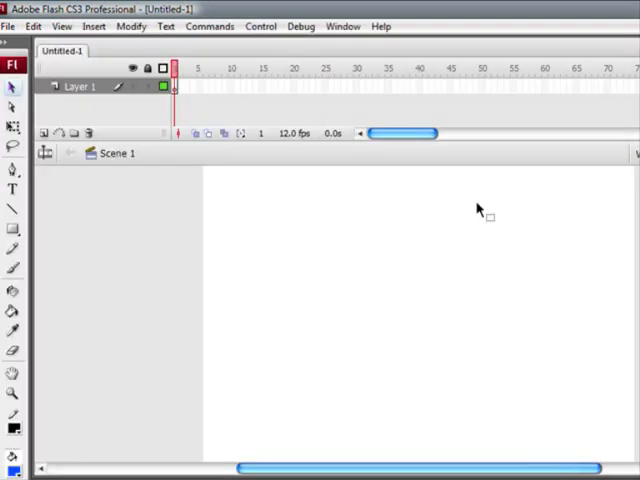
{"action": "mouse_move", "coordinate": [224, 108]}
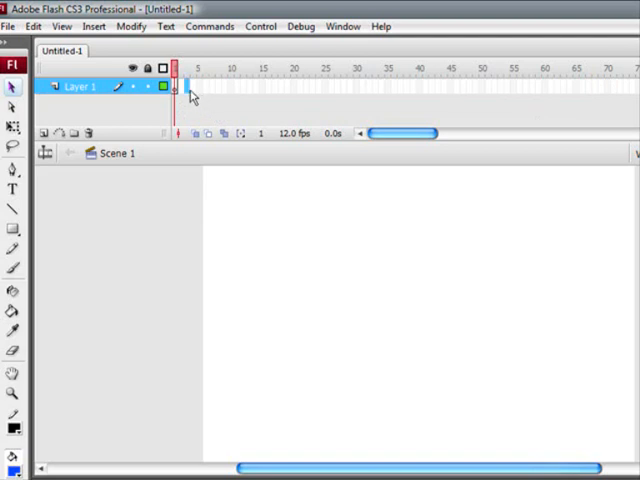
{"action": "mouse_move", "coordinate": [190, 90]}
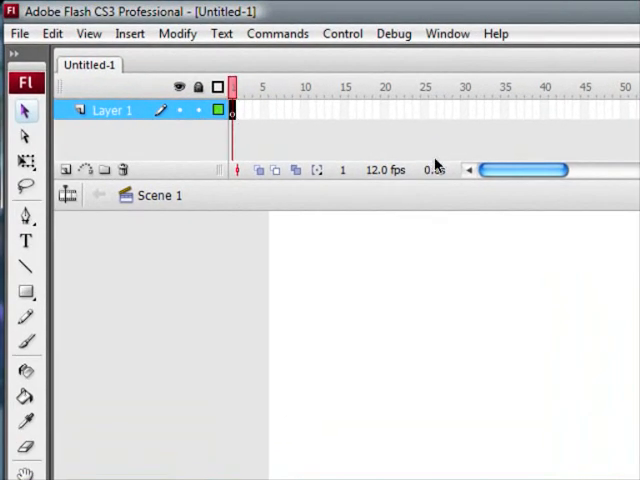
{"action": "mouse_move", "coordinate": [468, 344]}
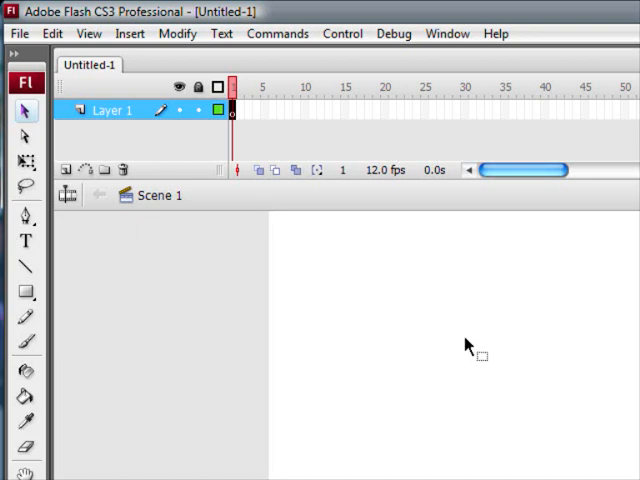
{"action": "mouse_move", "coordinate": [90, 264]}
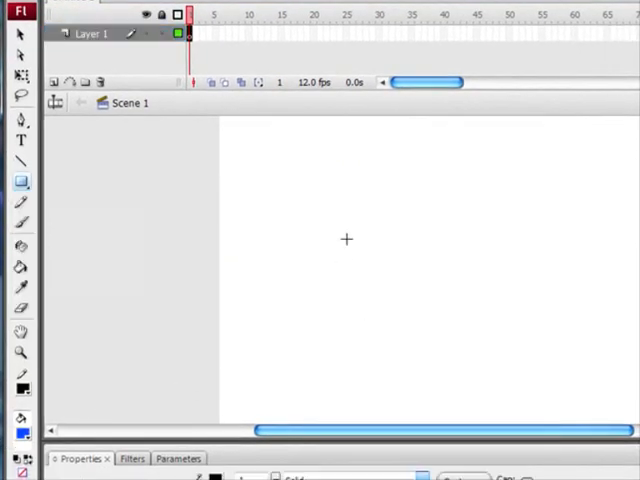
{"action": "left_click_drag", "start_coordinate": [346, 240], "coordinate": [450, 332]}
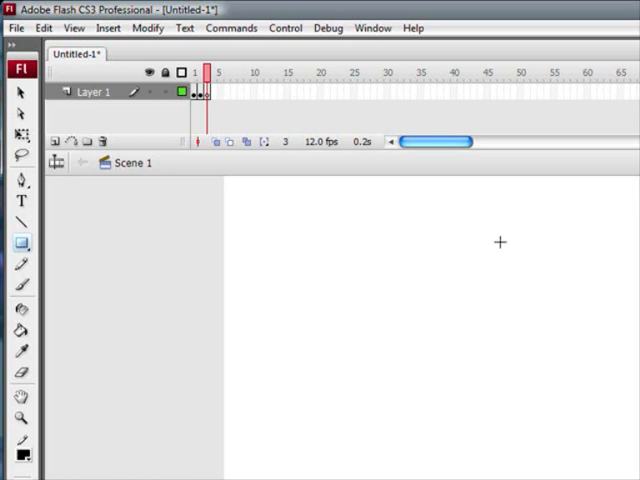
{"action": "left_click_drag", "start_coordinate": [484, 232], "coordinate": [616, 344]}
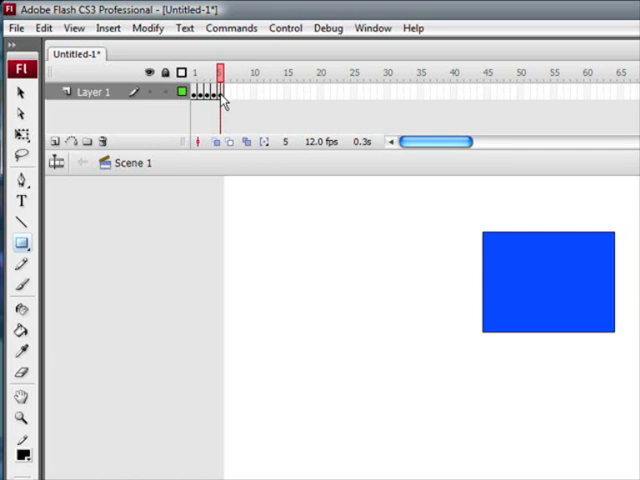
{"action": "left_click", "coordinate": [248, 78]}
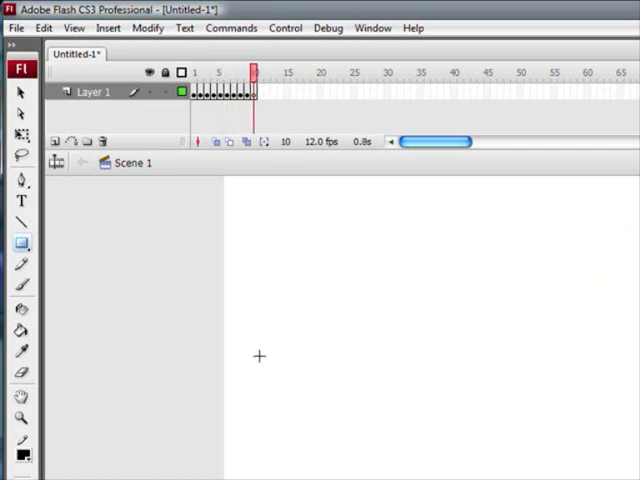
{"action": "left_click_drag", "start_coordinate": [260, 356], "coordinate": [352, 452]}
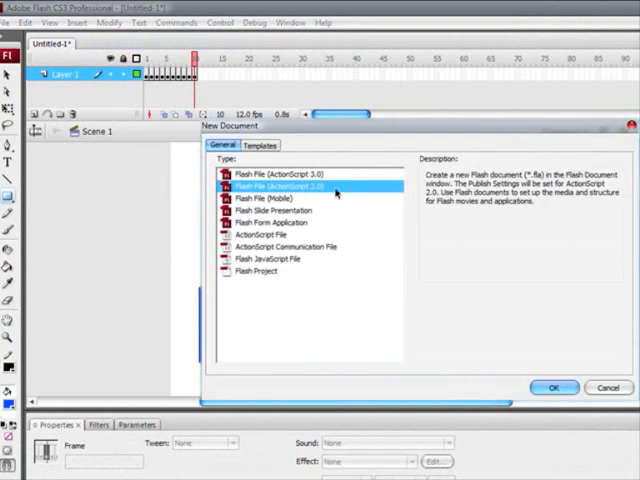
In a new AS2 document, draw a blue rectangle and convert it to a movie clip symbol named rectangle
{"action": "left_click", "coordinate": [556, 388]}
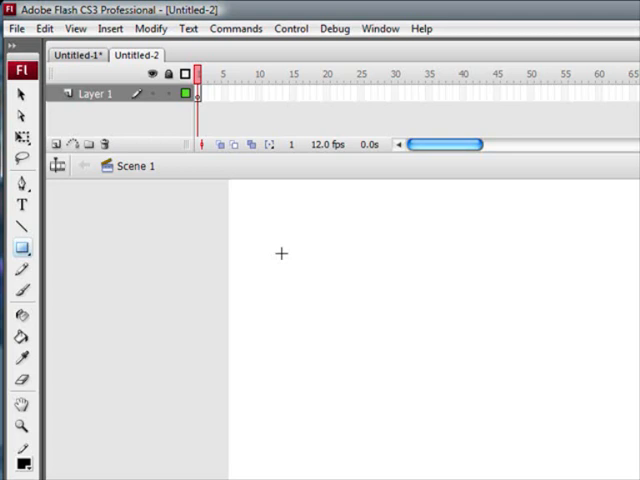
{"action": "mouse_move", "coordinate": [436, 308]}
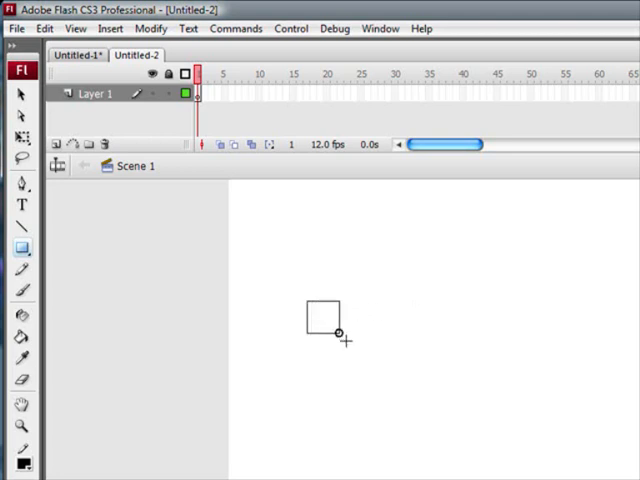
{"action": "left_click_drag", "start_coordinate": [308, 304], "coordinate": [444, 424]}
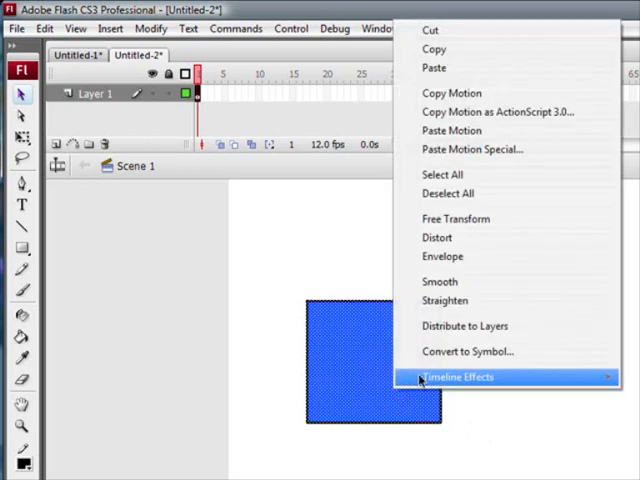
{"action": "left_click", "coordinate": [468, 352]}
{"action": "type", "text": "rect"}
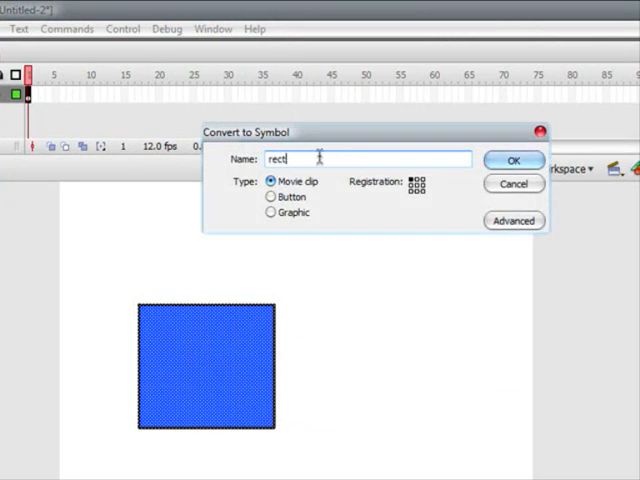
{"action": "type", "text": "angl"}
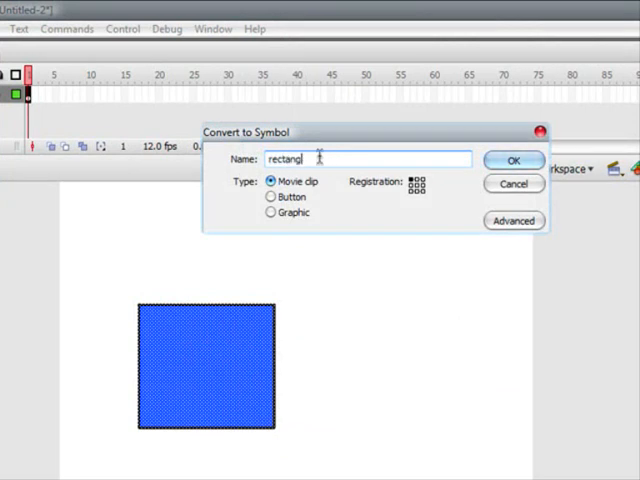
{"action": "left_click", "coordinate": [512, 160]}
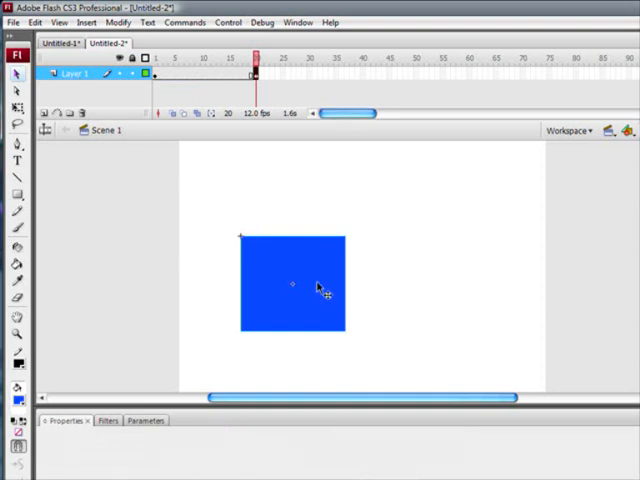
Move the rectangle symbol, select its frame range and insert frames for a motion tween
{"action": "left_click_drag", "start_coordinate": [292, 284], "coordinate": [476, 212]}
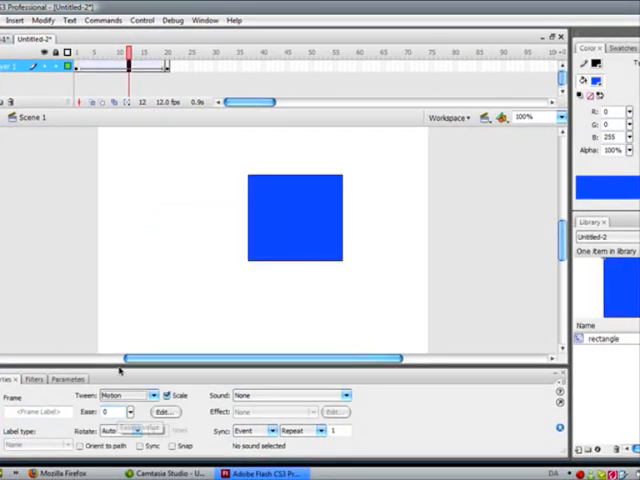
{"action": "left_click_drag", "start_coordinate": [296, 216], "coordinate": [196, 256]}
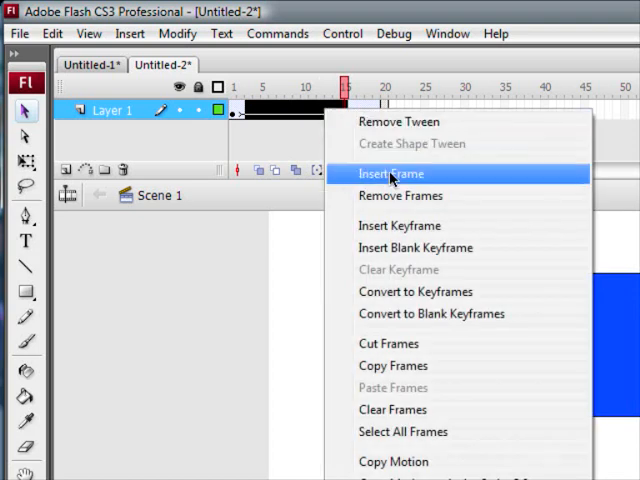
{"action": "left_click", "coordinate": [396, 174]}
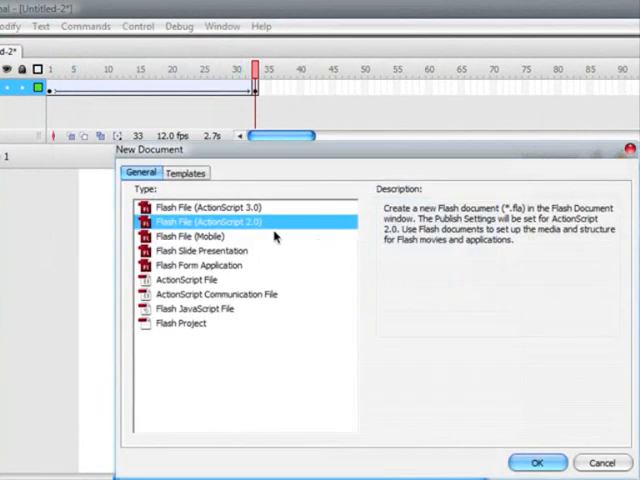
In a third AS2 document, draw a blue rectangle over 20 frames and check the Tween dropdown
{"action": "left_click", "coordinate": [536, 462]}
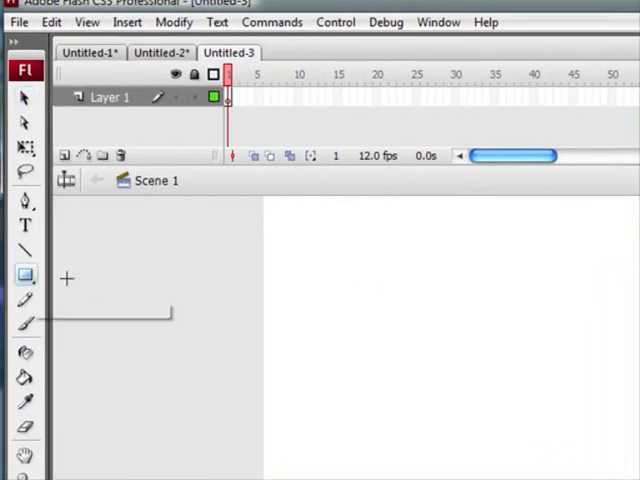
{"action": "left_click_drag", "start_coordinate": [384, 284], "coordinate": [576, 456]}
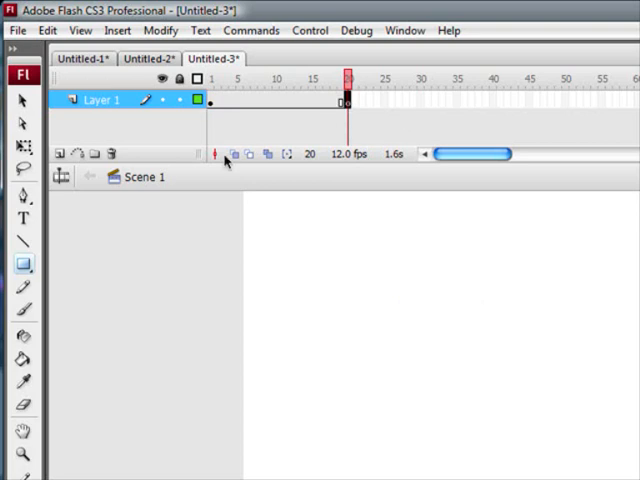
{"action": "left_click", "coordinate": [18, 264]}
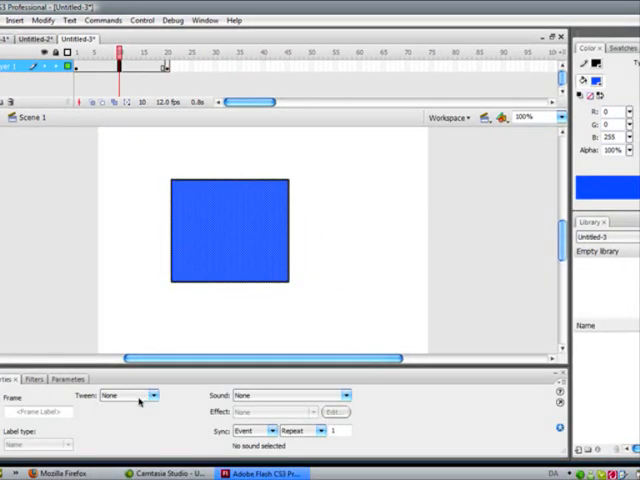
{"action": "left_click", "coordinate": [130, 394]}
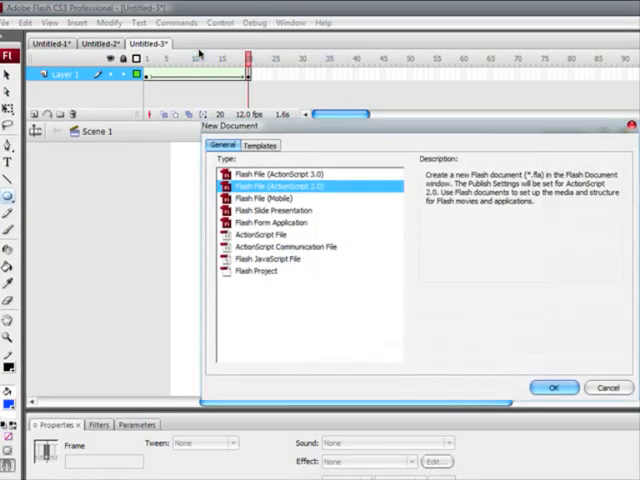
Create a fourth AS2 document and add a stop action to frame 1
{"action": "left_click", "coordinate": [552, 388]}
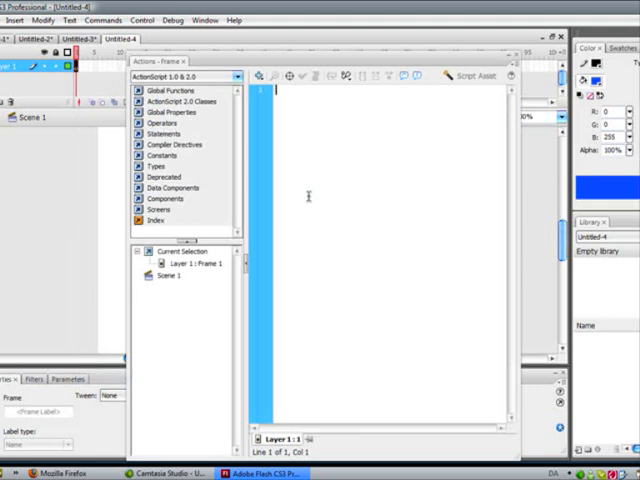
{"action": "type", "text": "stop"}
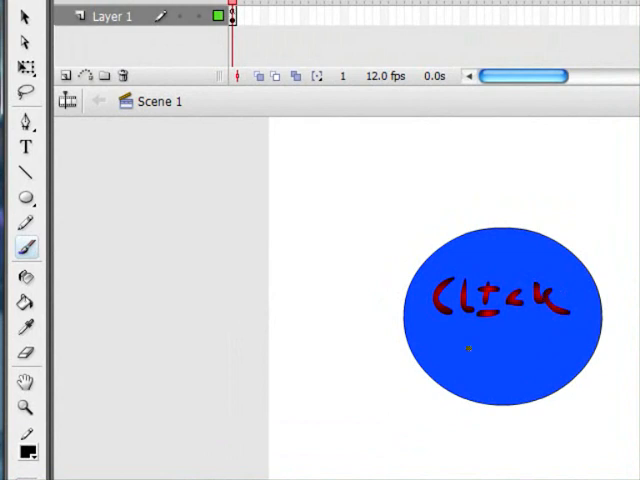
Write me! under Click in red on the blue circle and bring up its editing options
{"action": "left_click_drag", "start_coordinate": [464, 344], "coordinate": [478, 364]}
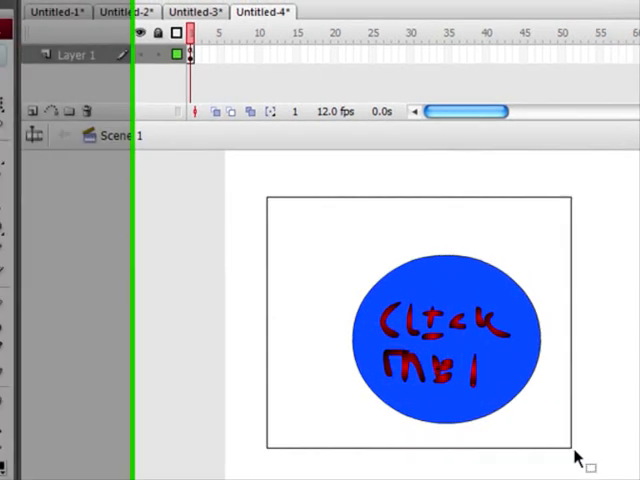
{"action": "right_click", "coordinate": [420, 340]}
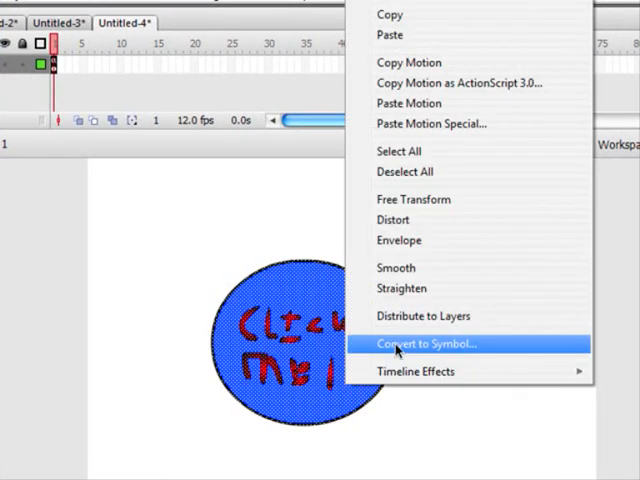
Convert the Click me! circle into a button symbol named ball
{"action": "left_click", "coordinate": [424, 344]}
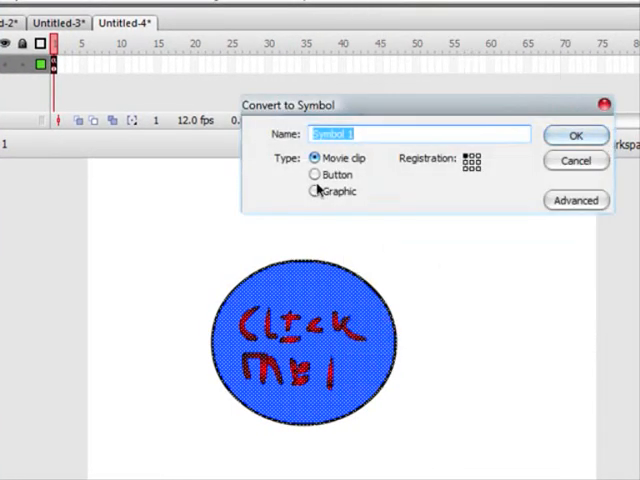
{"action": "left_click", "coordinate": [316, 174]}
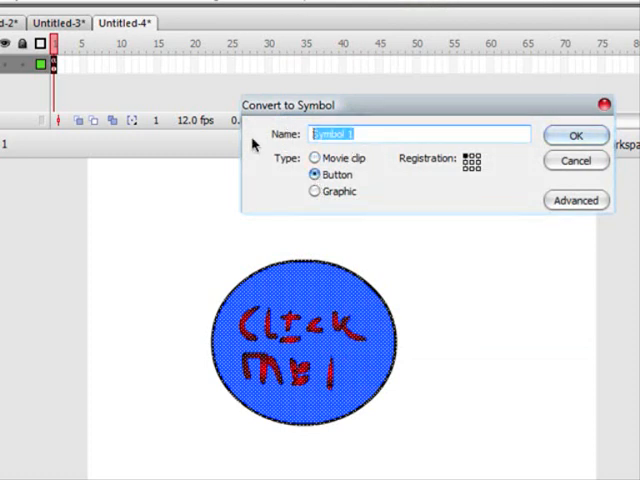
{"action": "type", "text": "ball"}
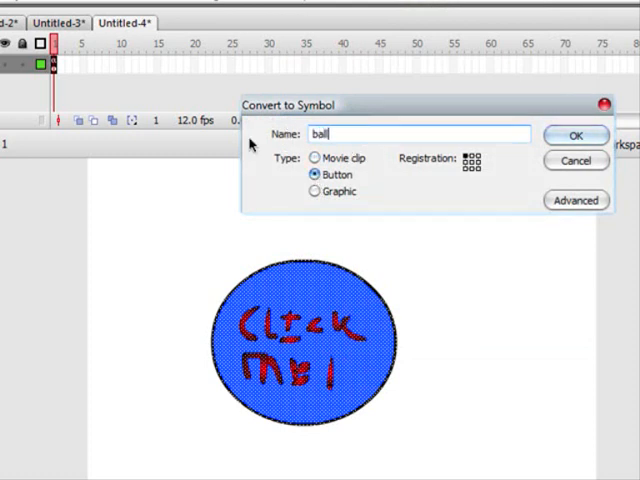
{"action": "left_click", "coordinate": [576, 136]}
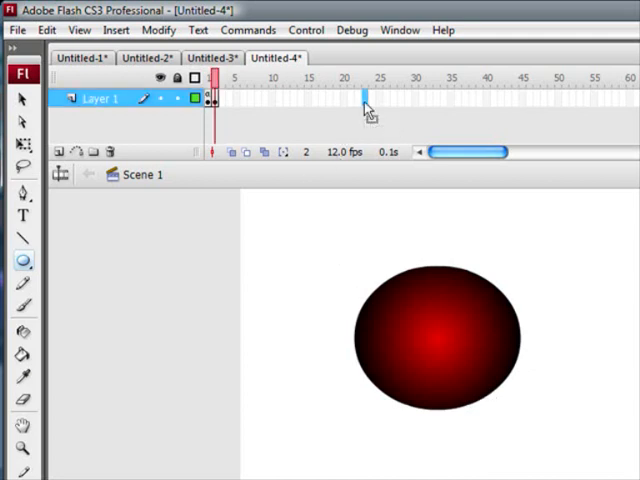
Extend the red gradient oval's frames to around frame 23 and select the oval
{"action": "left_click_drag", "start_coordinate": [364, 104], "coordinate": [368, 104]}
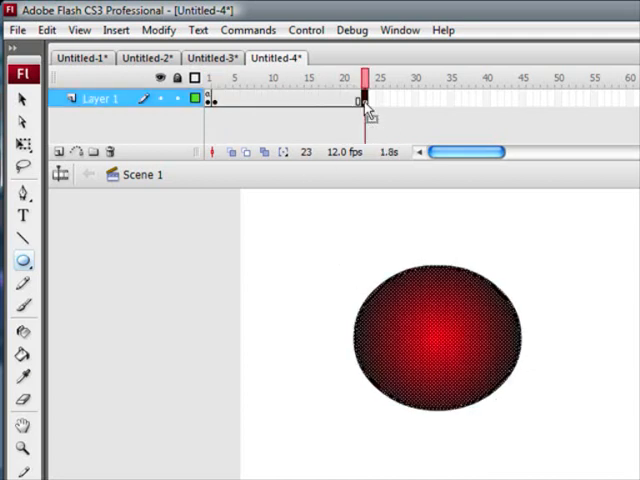
{"action": "mouse_move", "coordinate": [18, 98]}
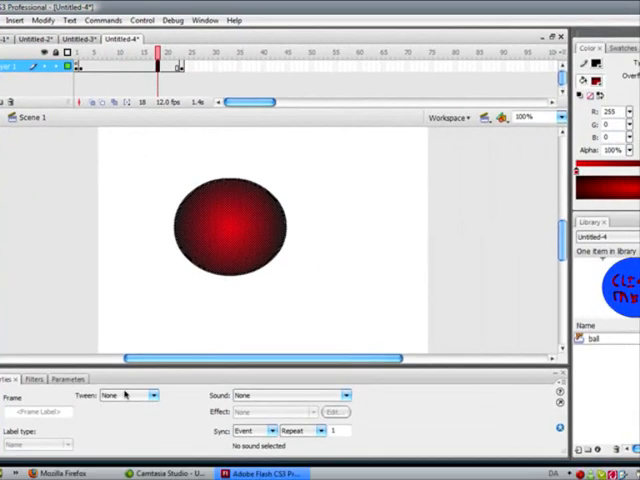
{"action": "left_click", "coordinate": [124, 396]}
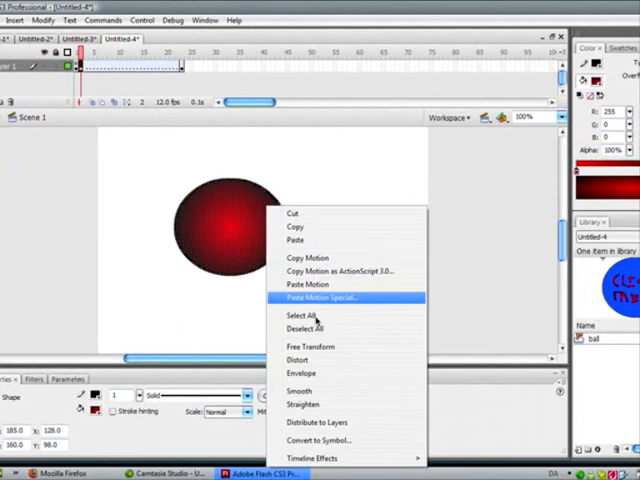
Convert the red oval into a new symbol and confirm it
{"action": "left_click", "coordinate": [314, 440]}
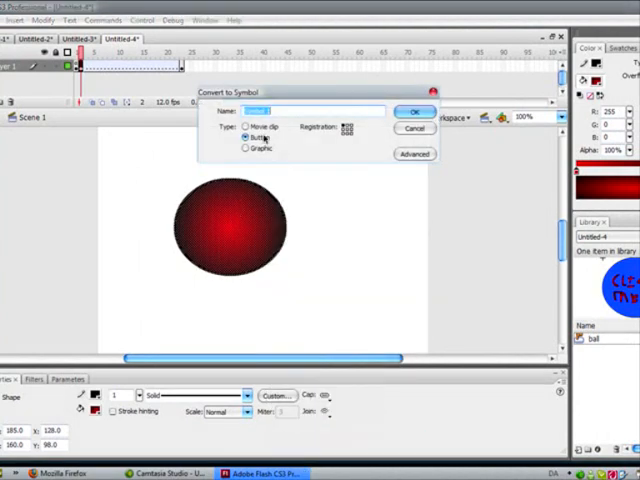
{"action": "left_click", "coordinate": [408, 112]}
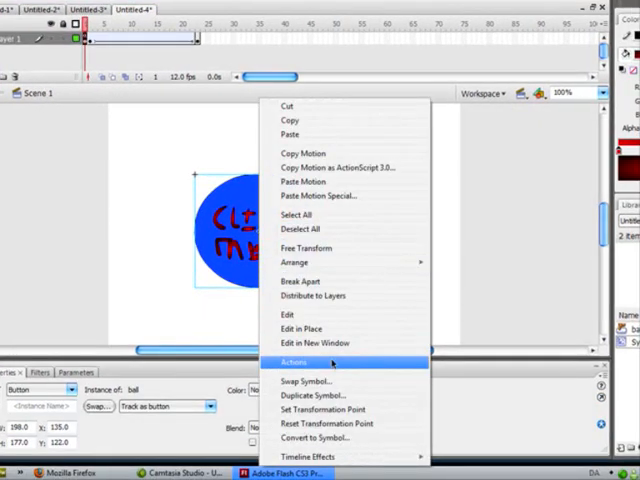
Attach an on (release) { gotoAndPlay(2); } handler to the ball button in the Actions panel
{"action": "left_click", "coordinate": [300, 362]}
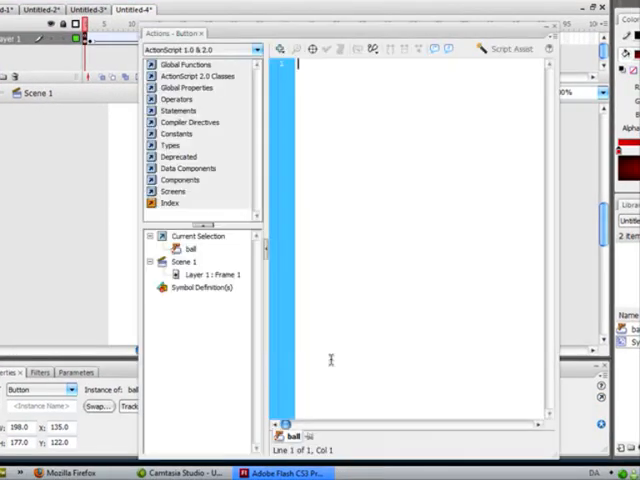
{"action": "type", "text": "on release {"}
{"action": "type", "text": "goto"}
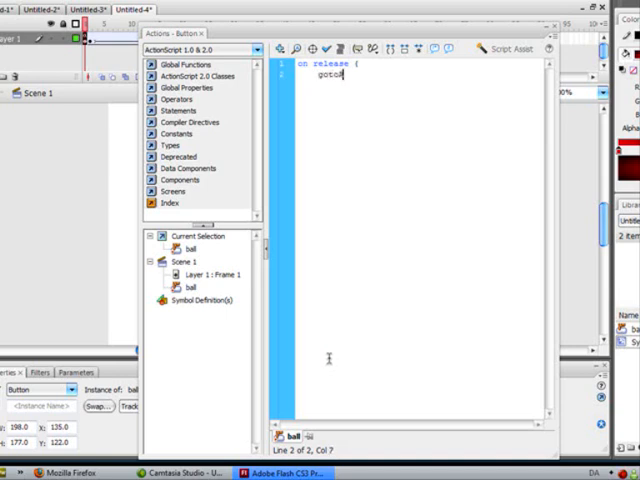
{"action": "type", "text": "AndPlay"}
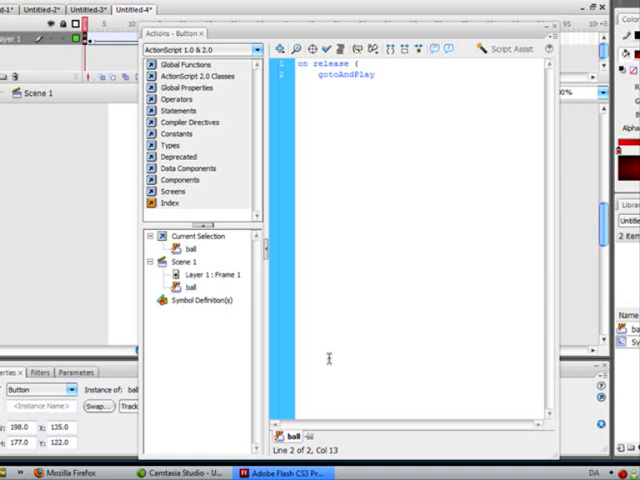
{"action": "left_click", "coordinate": [372, 74]}
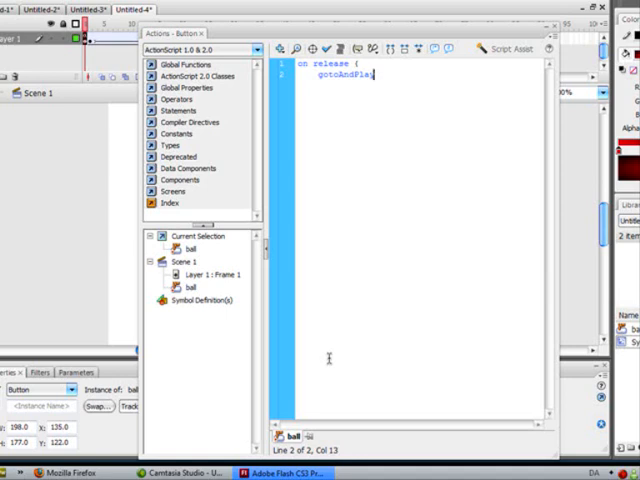
{"action": "type", "text": "("}
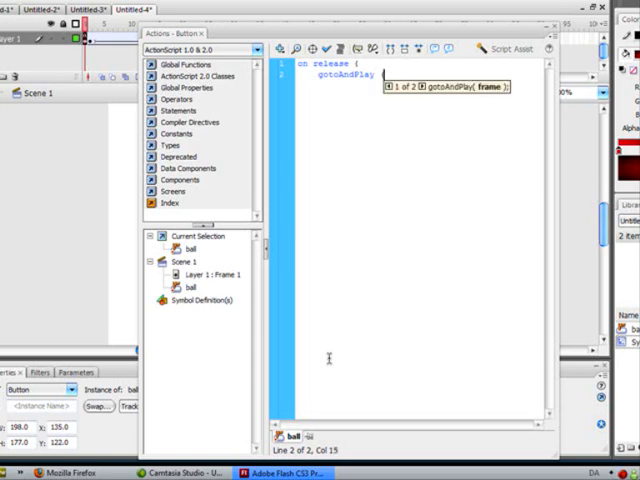
{"action": "type", "text": "2"}
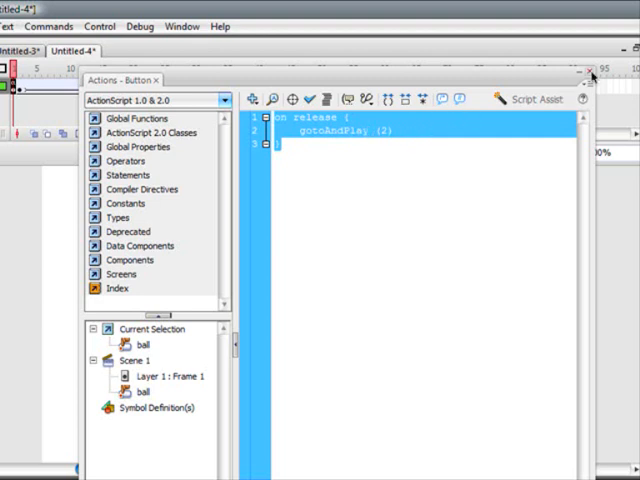
Leave the Actions panel and insert a blank keyframe around frame 45
{"action": "left_click", "coordinate": [582, 80]}
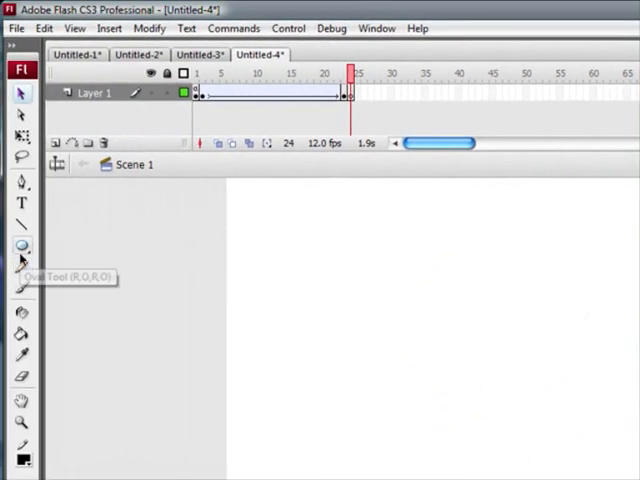
{"action": "left_click_drag", "start_coordinate": [390, 260], "coordinate": [530, 380]}
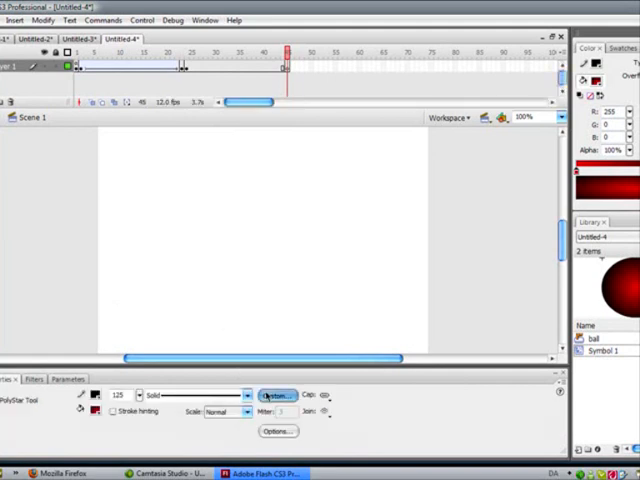
Set a custom stroke style with stroke 3 for the PolyStar pentagon
{"action": "left_click", "coordinate": [284, 394]}
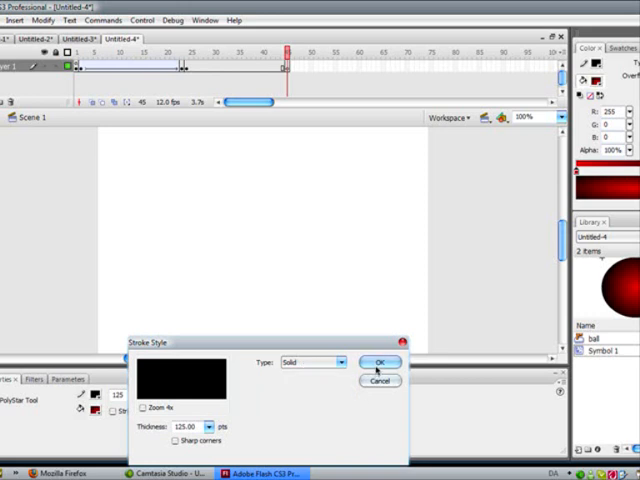
{"action": "left_click", "coordinate": [378, 362]}
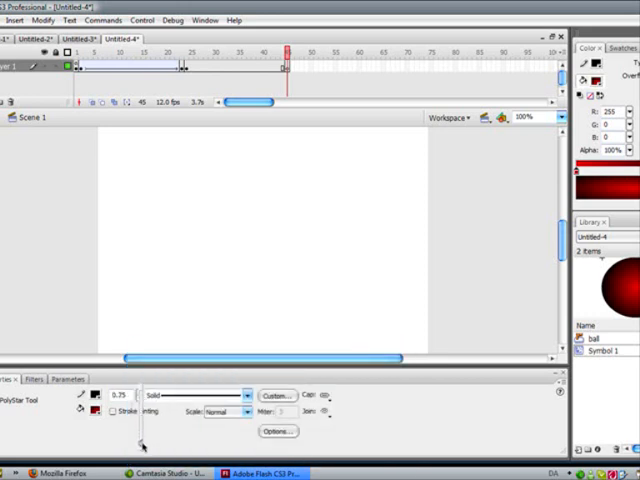
{"action": "type", "text": "3"}
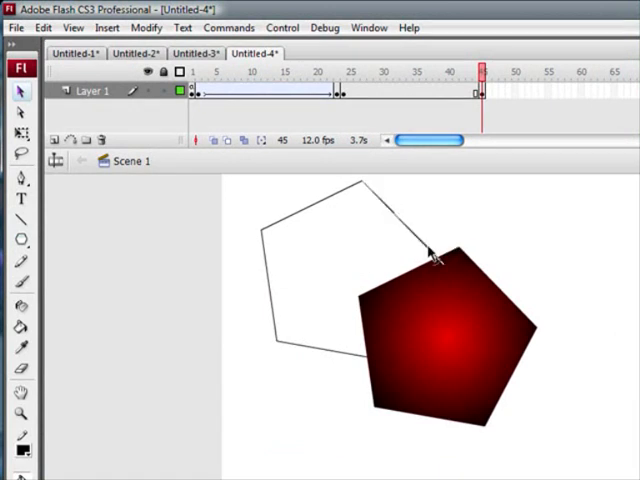
Bring up frame options to create a shape tween between the oval and pentagon keyframes
{"action": "right_click", "coordinate": [430, 250]}
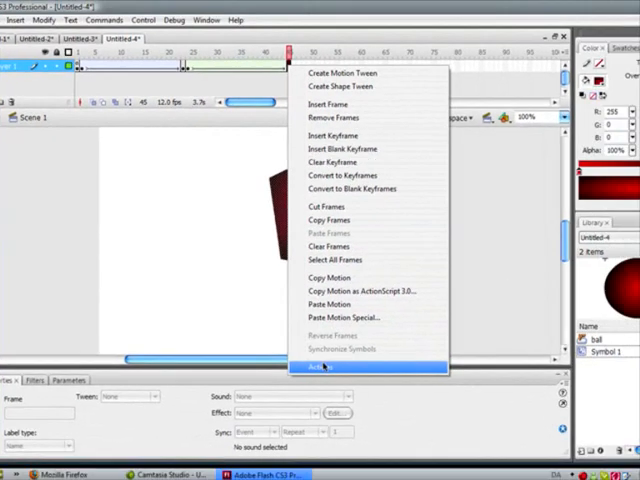
Enter gotoAndStop(2); as the frame script on the last frame
{"action": "left_click", "coordinate": [320, 368]}
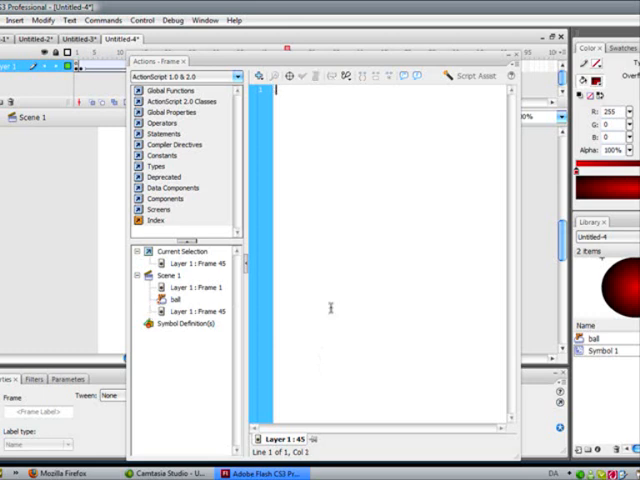
{"action": "type", "text": "goto"}
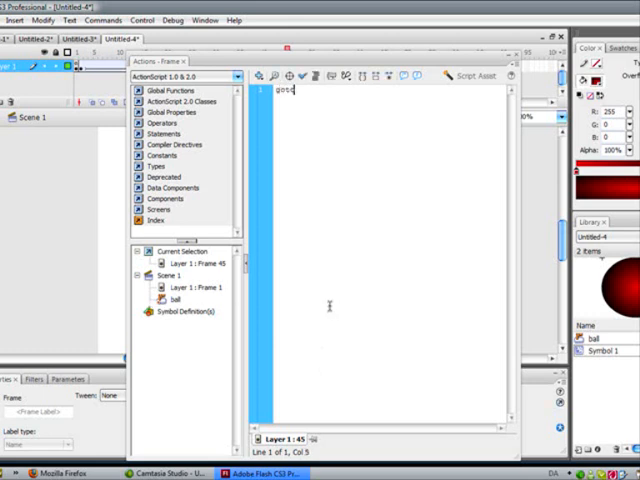
{"action": "type", "text": "AndS"}
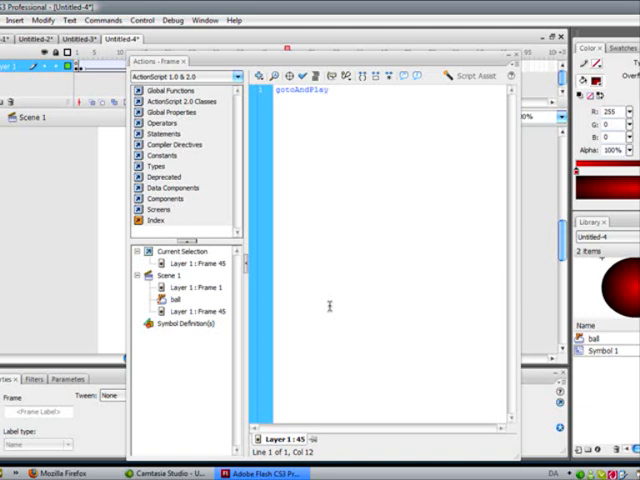
{"action": "type", "text": "("}
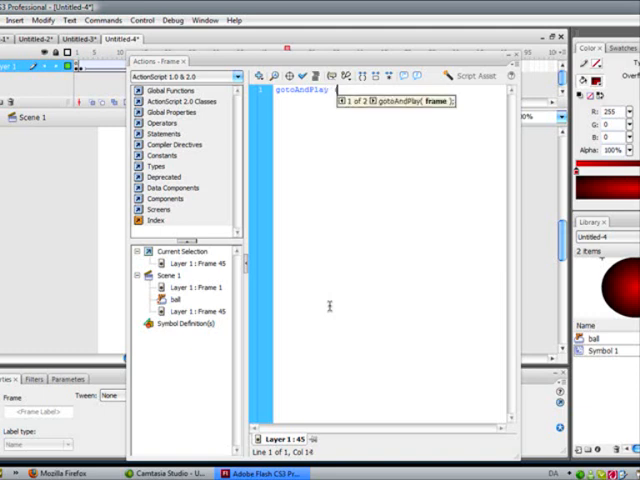
{"action": "type", "text": "("}
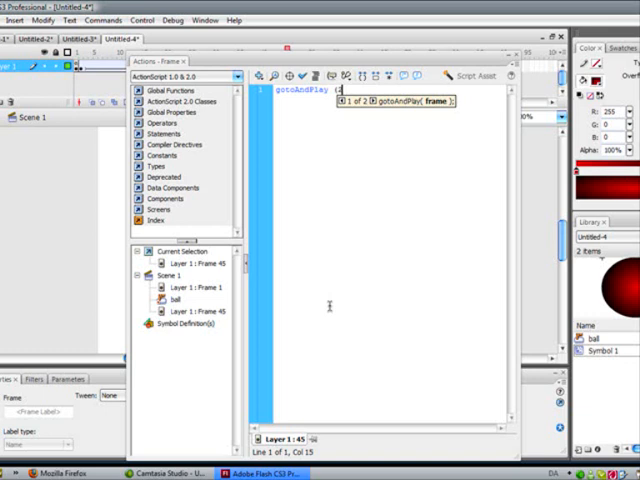
{"action": "type", "text": "2"}
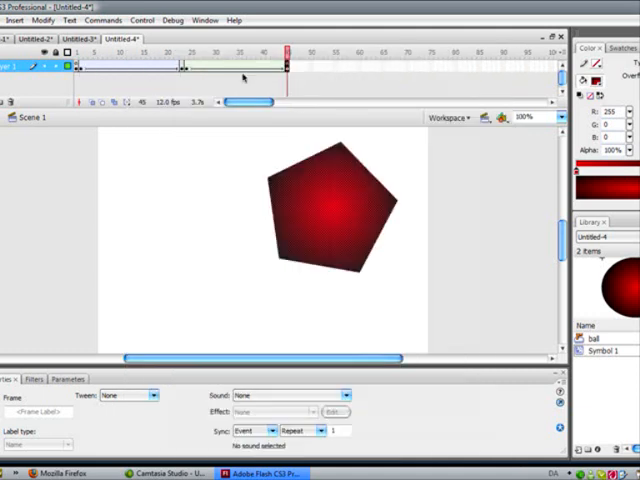
Start File > Export > Export Movie for Untitled-4
{"action": "left_click", "coordinate": [8, 20]}
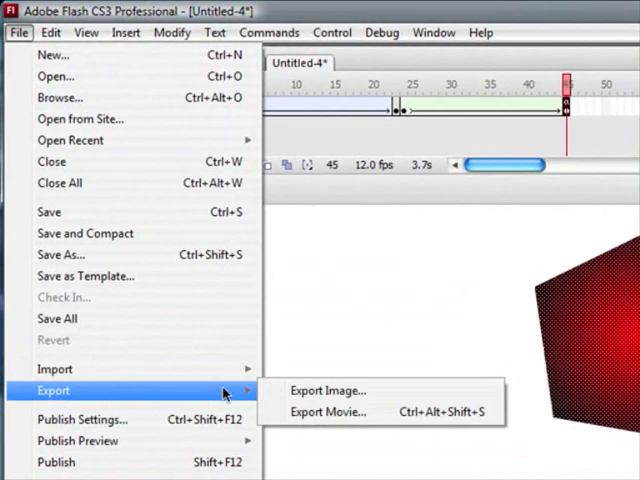
{"action": "left_click", "coordinate": [328, 412]}
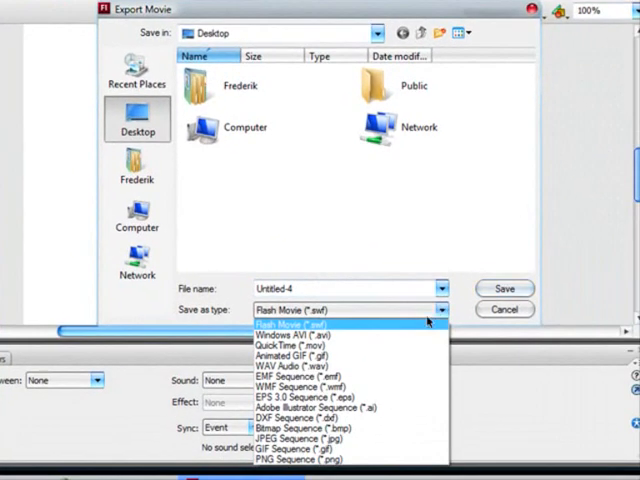
{"action": "mouse_move", "coordinate": [344, 376]}
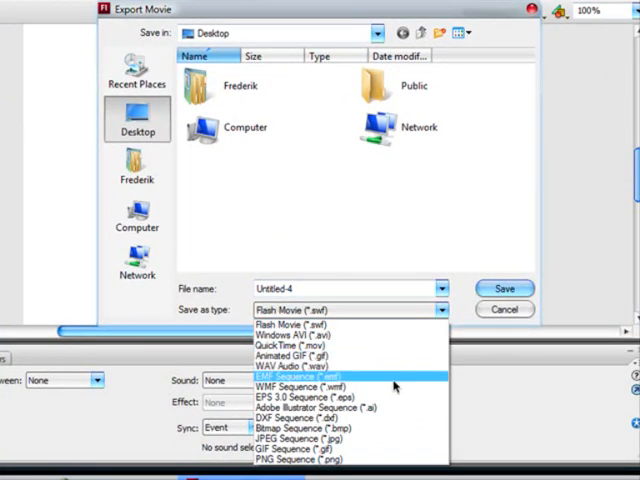